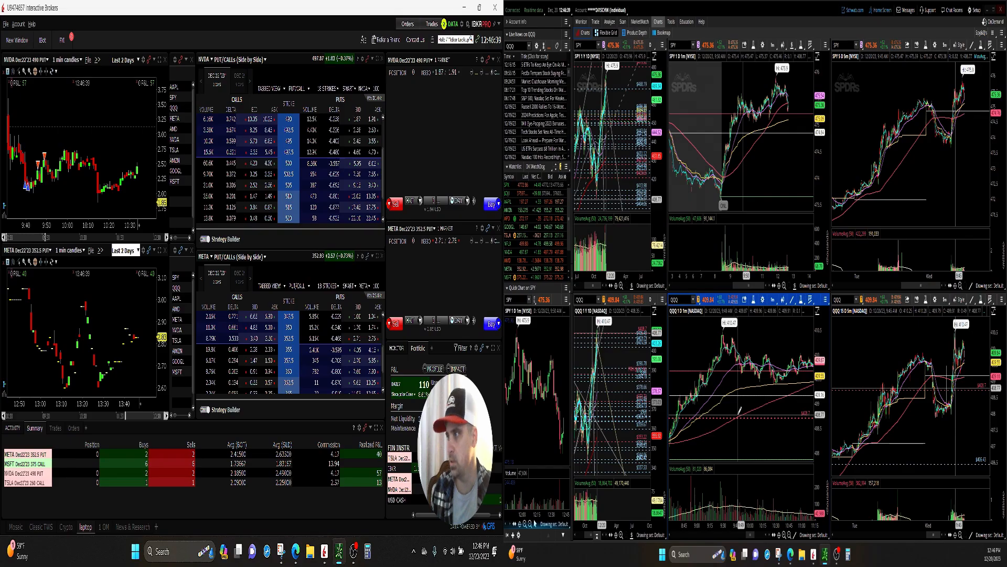
# Load NVDA into the chart symbol box to show its daily and 1-minute charts beside SPY.
pyautogui.click(594, 21)
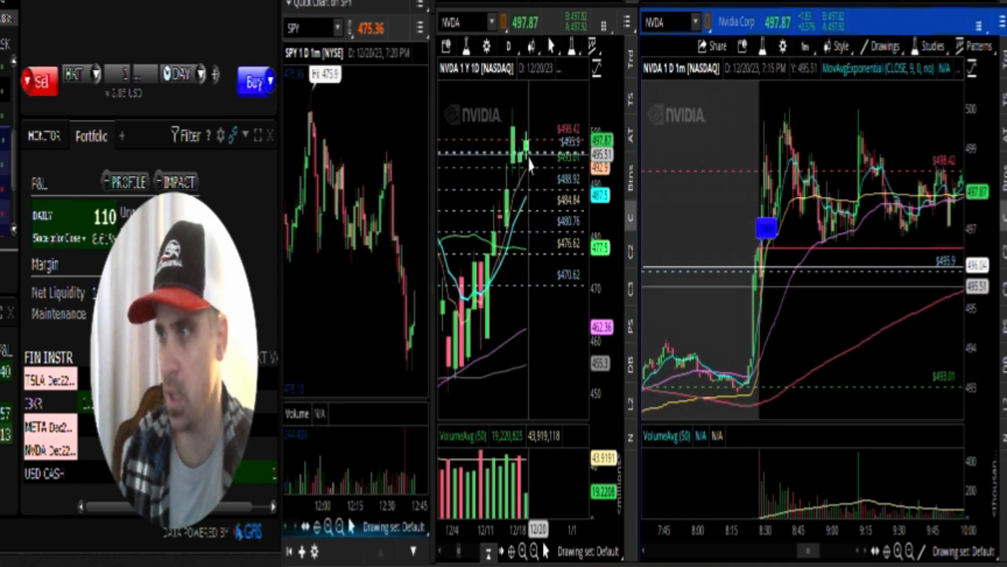
pyautogui.moveTo(530, 158)
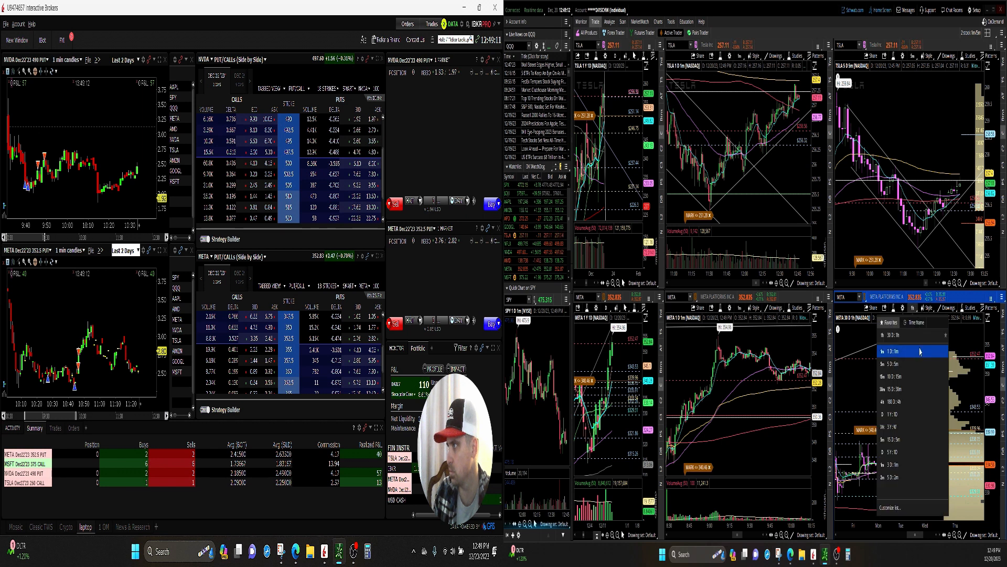
# Choose a new time frame for the lower-right META chart.
pyautogui.click(871, 351)
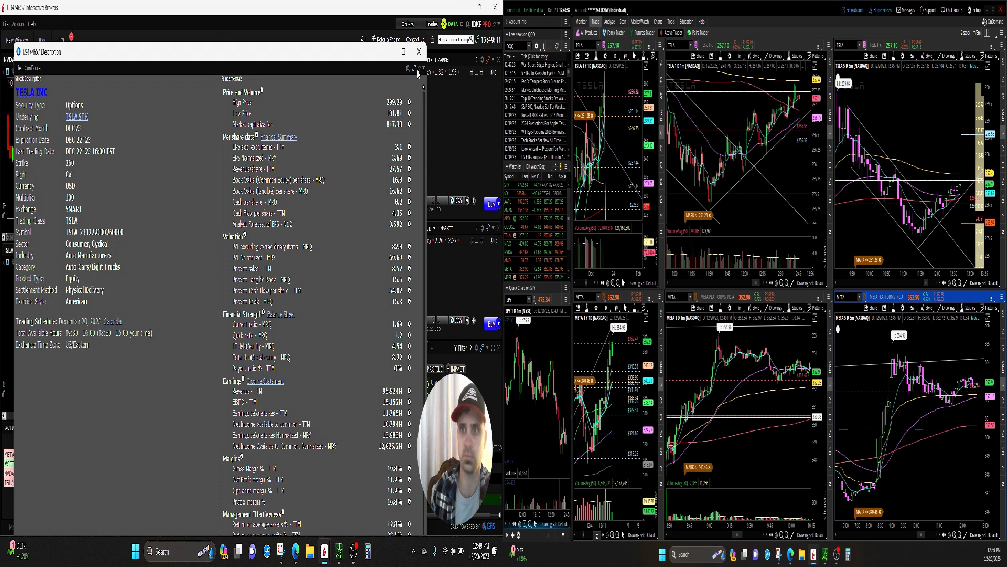
# Dismiss the TSLA contract Description window so the Dec22'23 260 CALL loads into the lower panels.
pyautogui.click(418, 52)
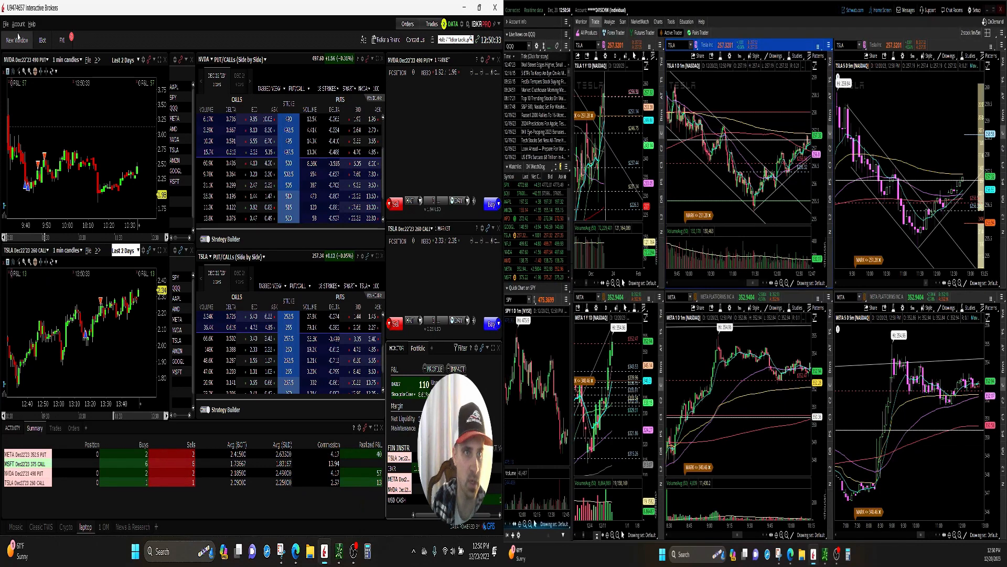
pyautogui.click(18, 40)
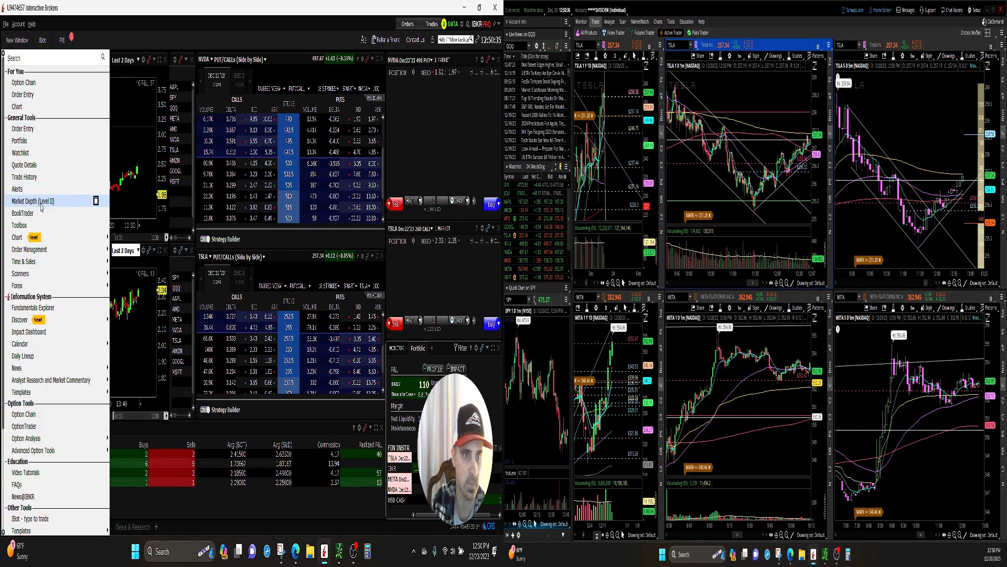
pyautogui.click(22, 213)
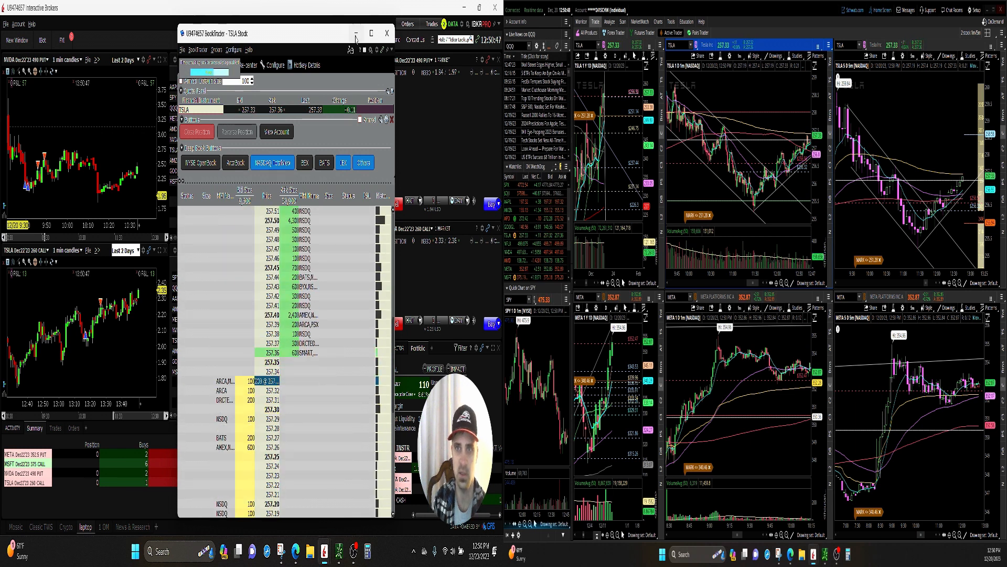
pyautogui.click(388, 33)
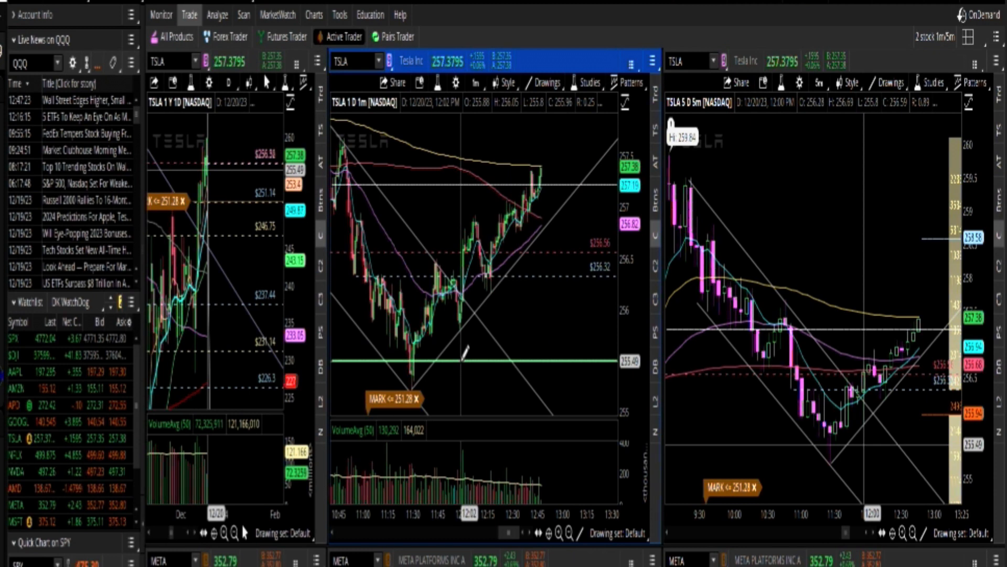
pyautogui.moveTo(479, 360); pyautogui.dragTo(584, 224)
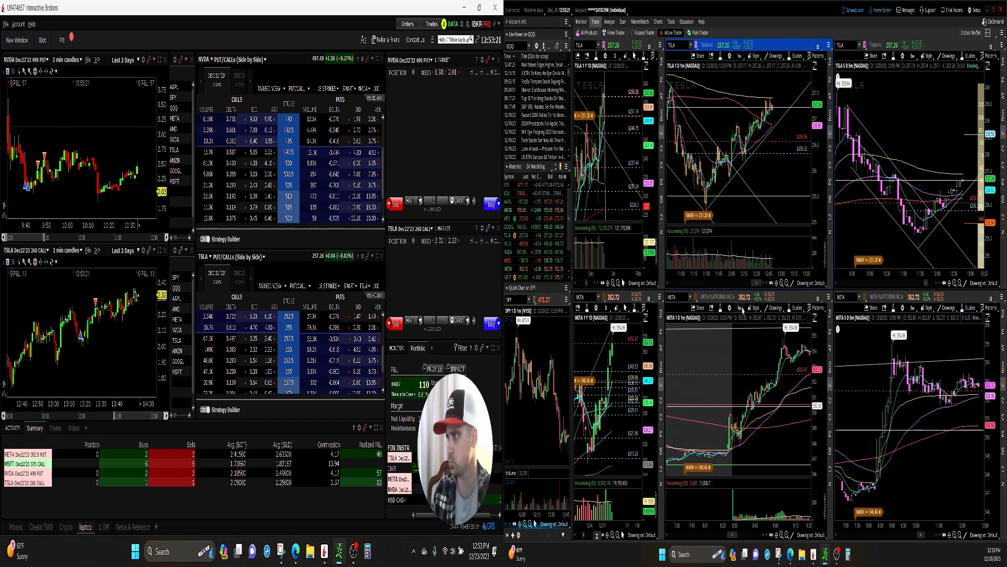
# Show the time-frame list for the middle META 1D 5m chart.
pyautogui.click(747, 307)
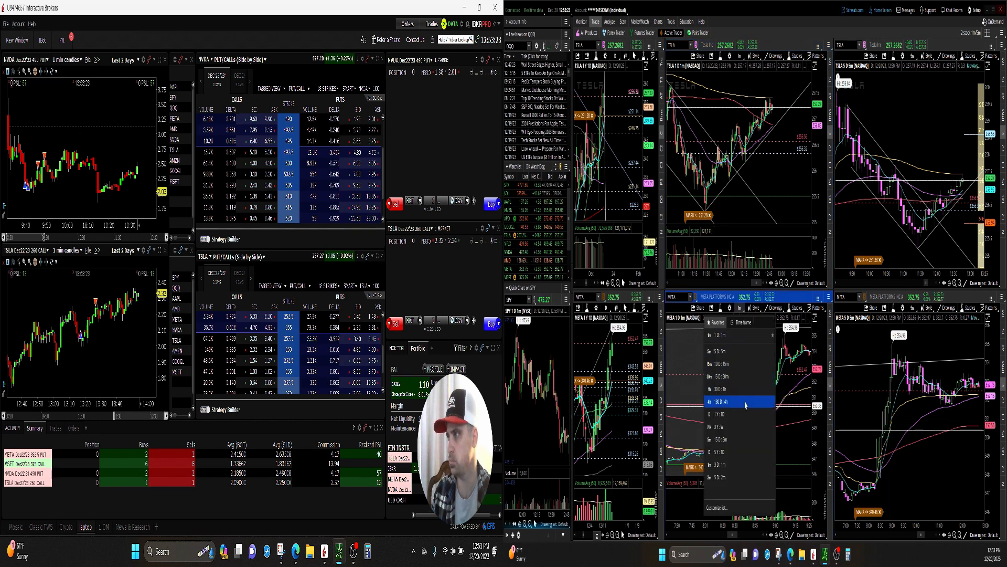